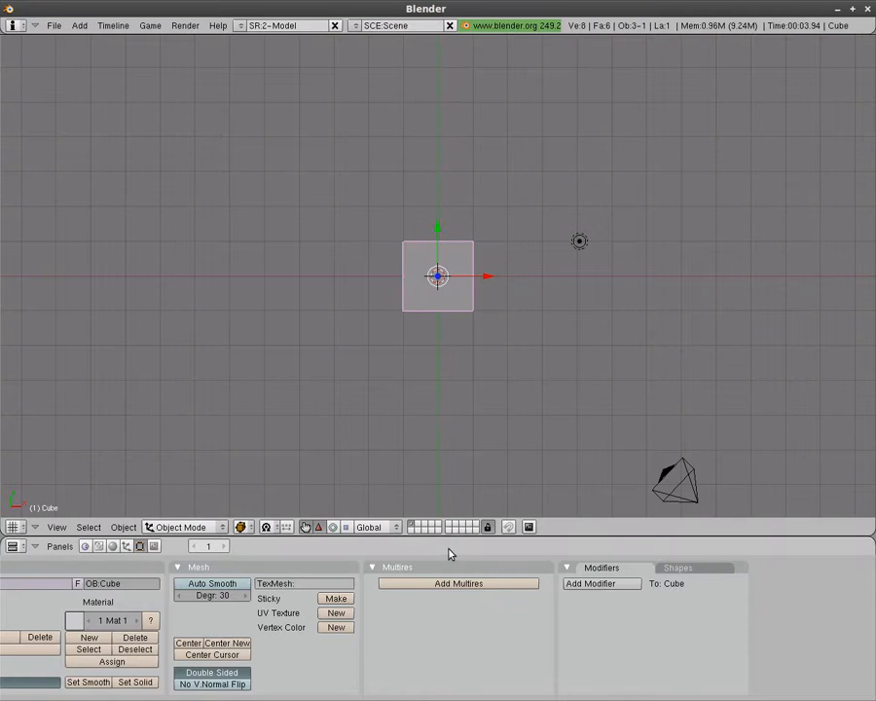
# - Split the viewport into a right pane and stacked upper and lower left panes
pyautogui.rightClick(418, 545)
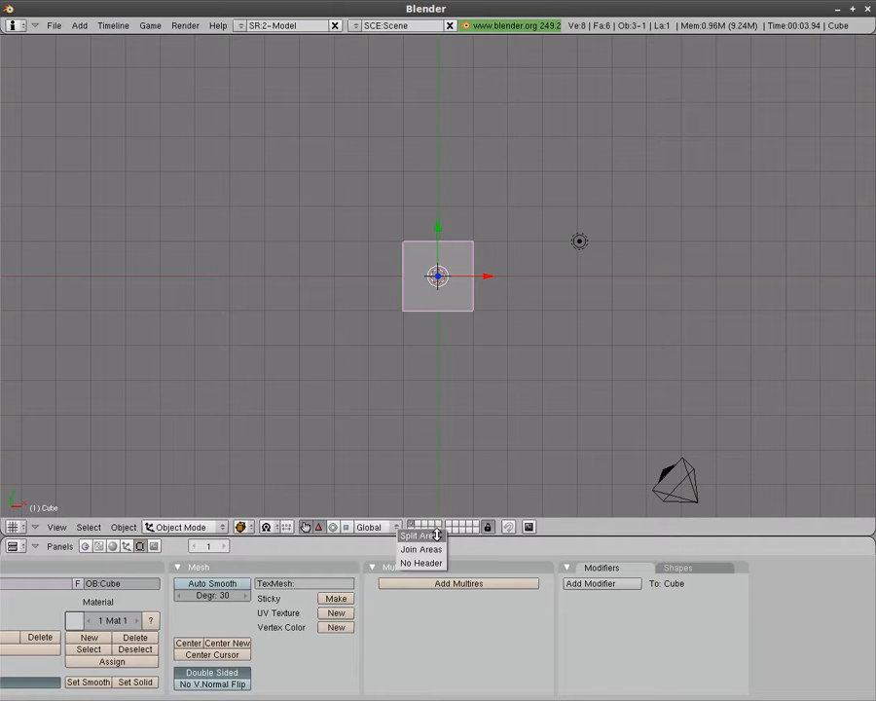
pyautogui.click(417, 536)
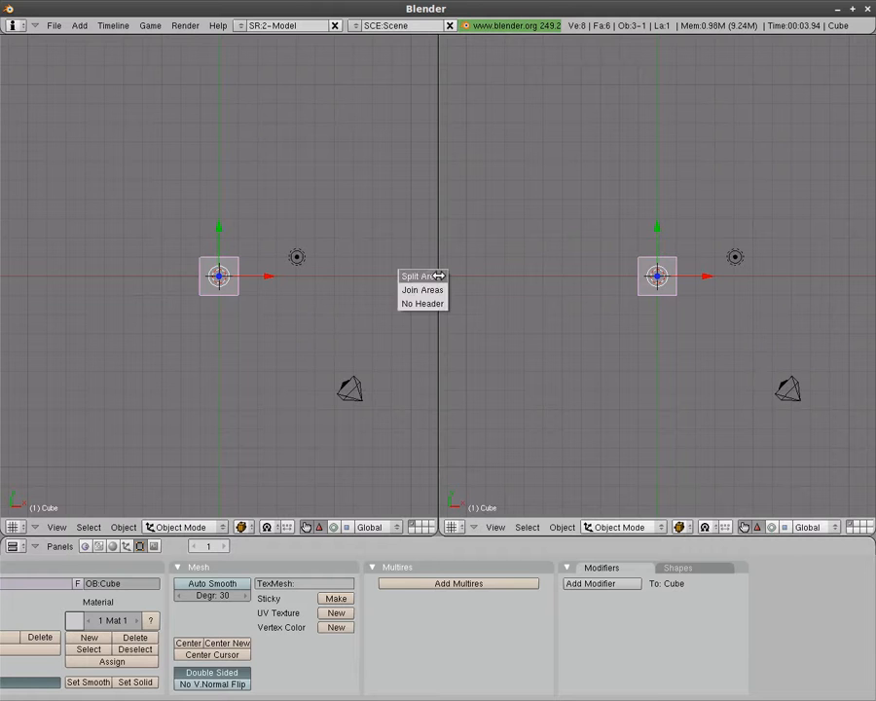
pyautogui.click(412, 276)
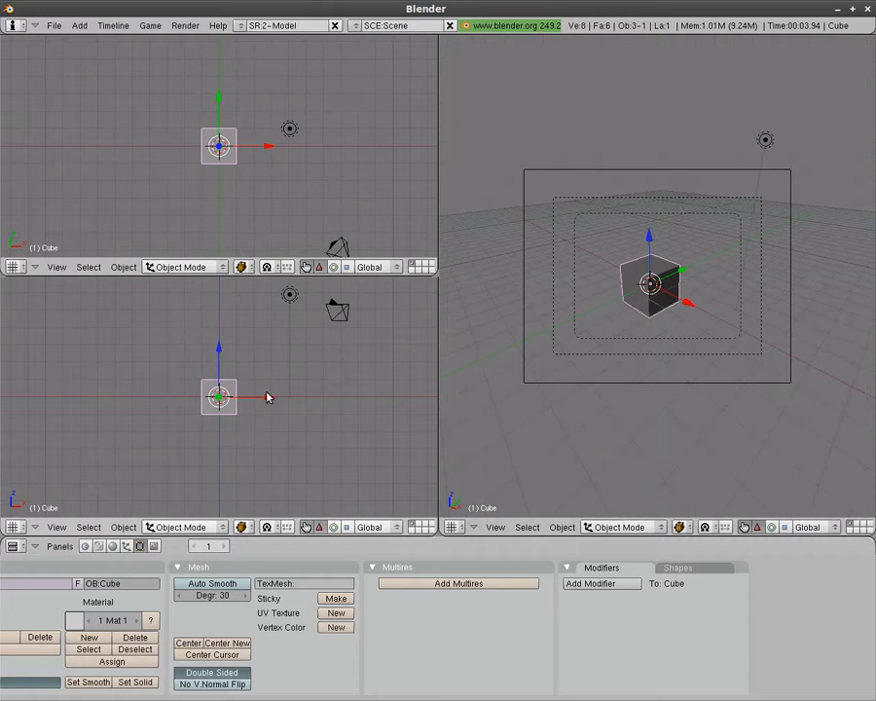
pyautogui.moveTo(243, 86)
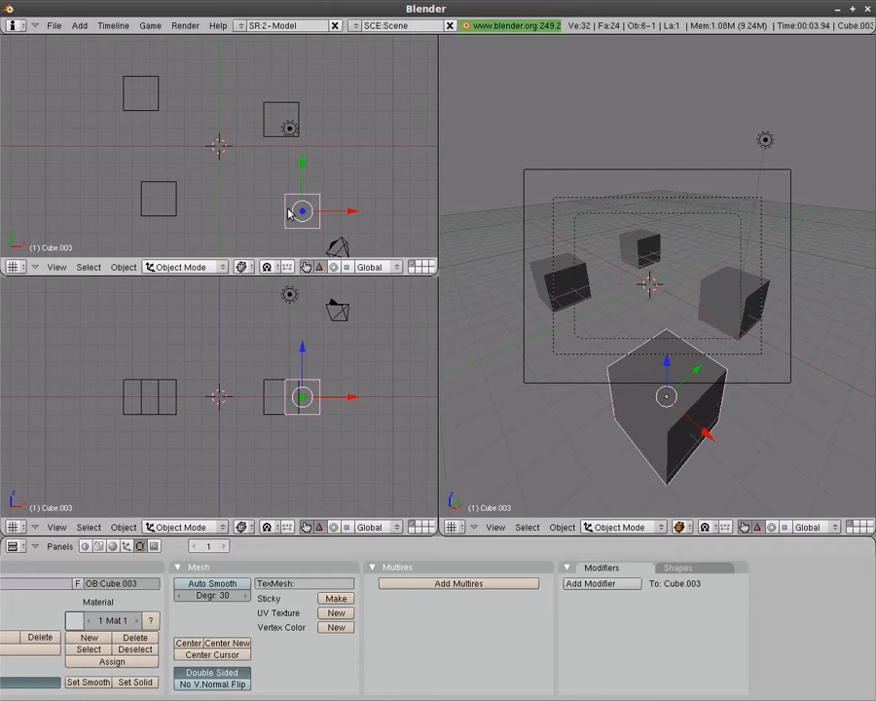
# - Place a duplicated cube at its new position around the origin
pyautogui.click(219, 146)
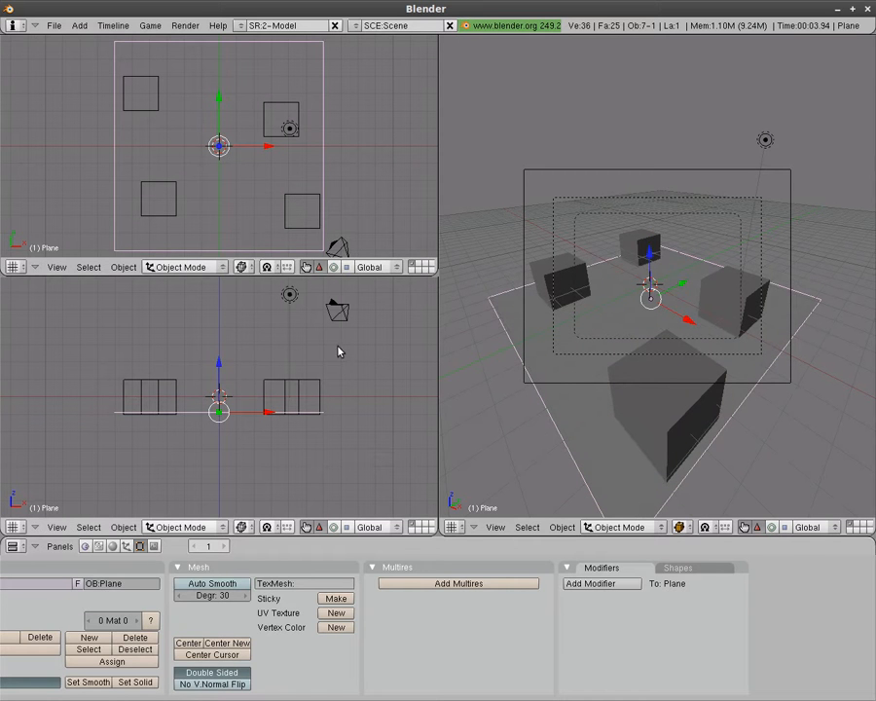
# - Create a new empty scene and add a UV sphere with default segments and rings
pyautogui.click(353, 25)
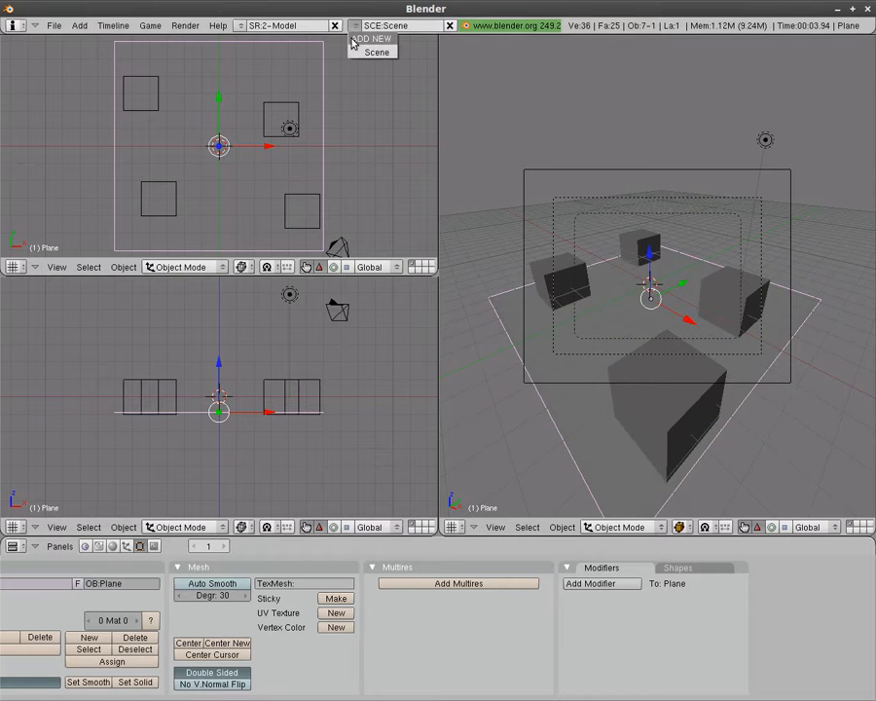
pyautogui.click(375, 52)
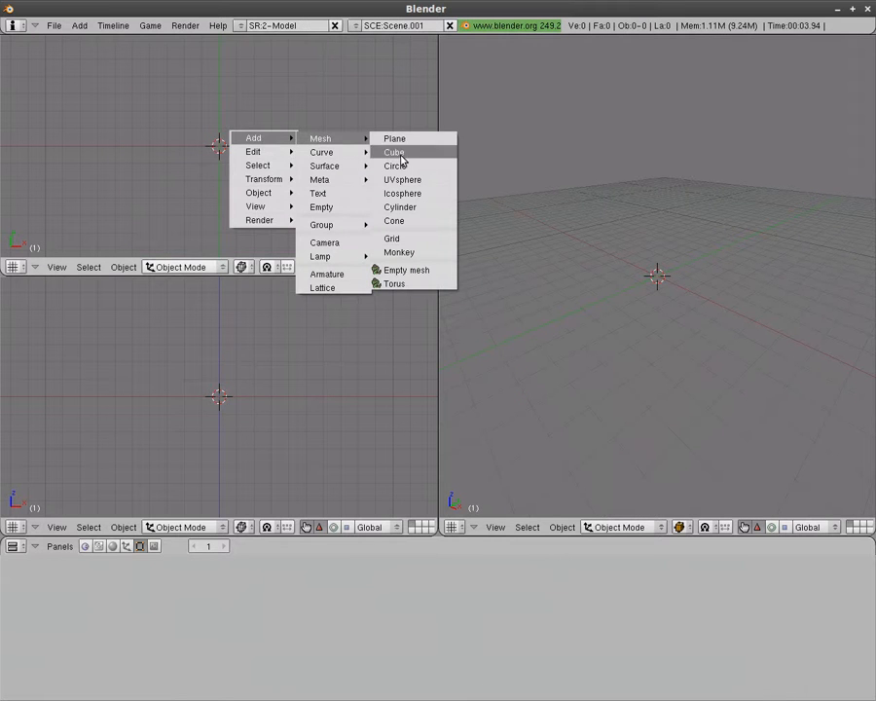
pyautogui.click(402, 179)
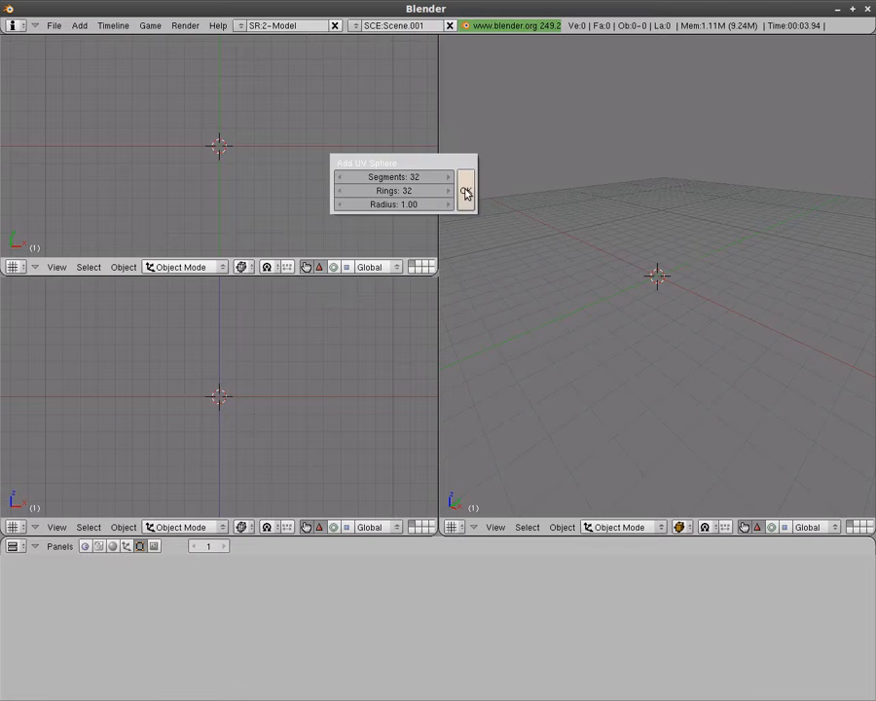
pyautogui.click(464, 190)
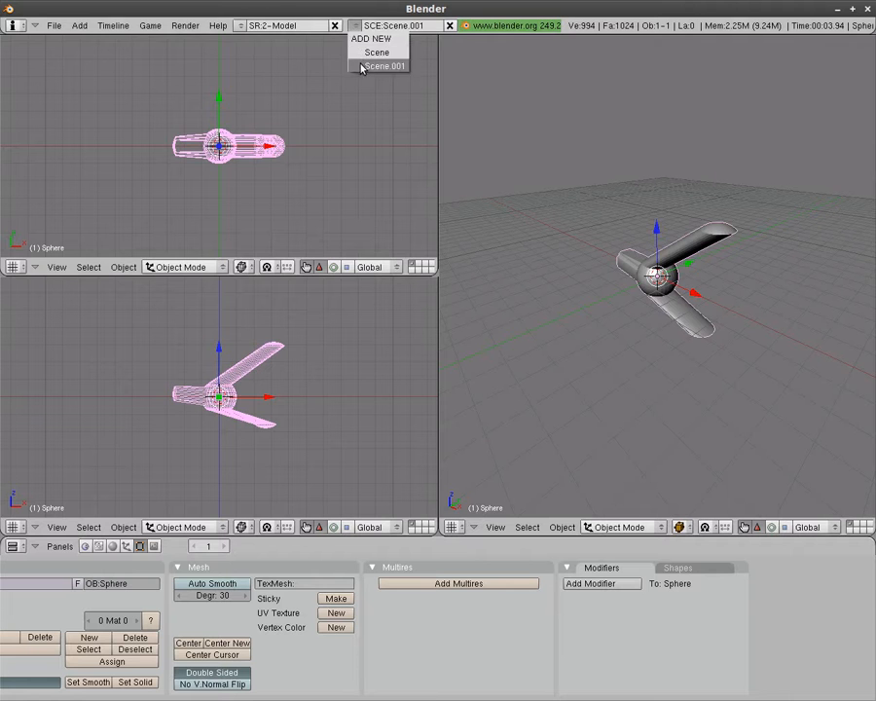
# - Stay in the sphere's scene and link the model to the cube Scene
pyautogui.click(376, 52)
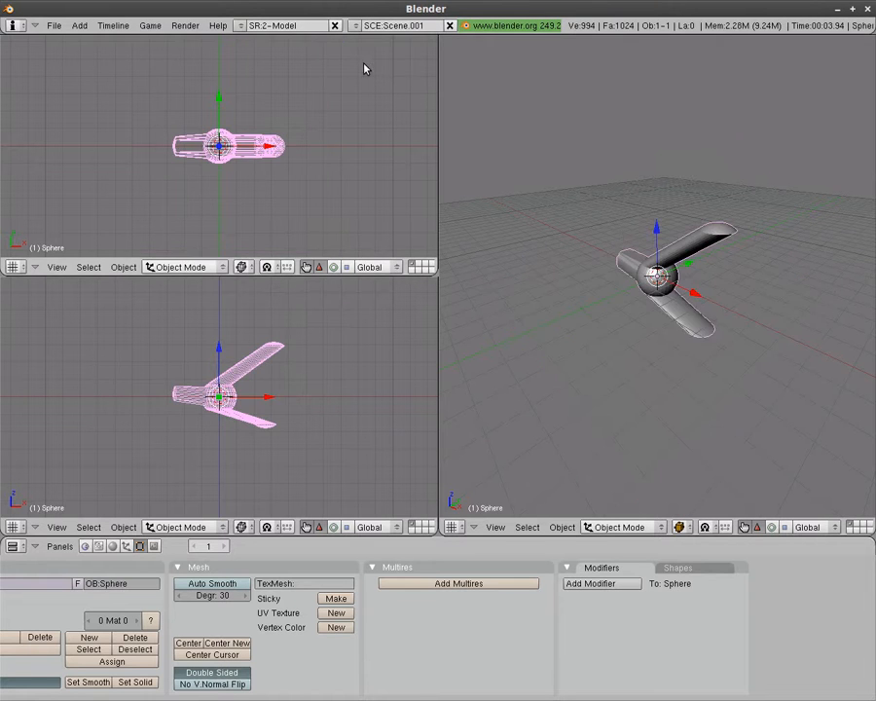
pyautogui.moveTo(688, 246)
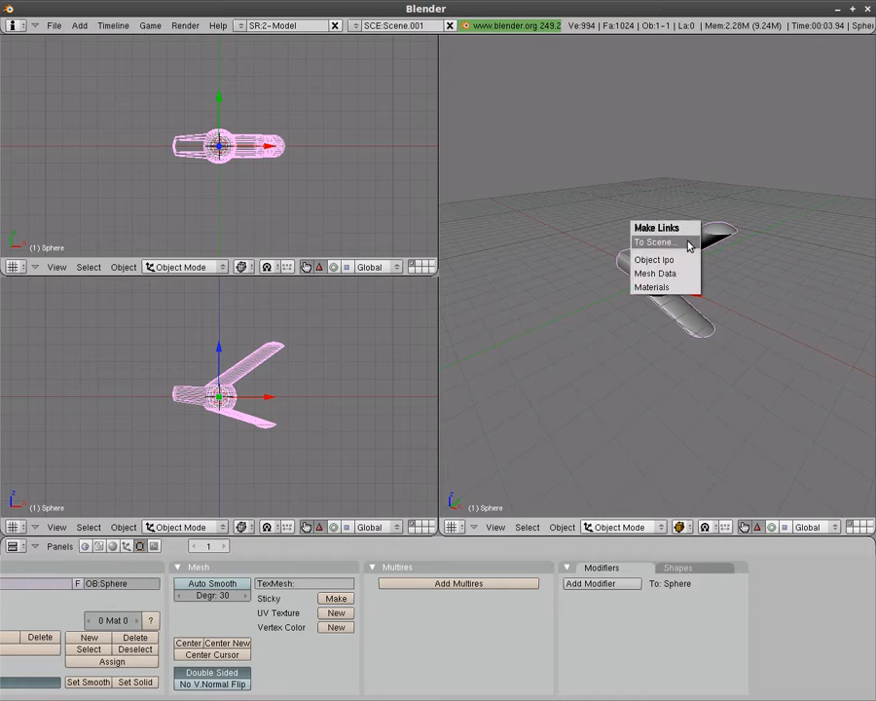
pyautogui.moveTo(648, 244)
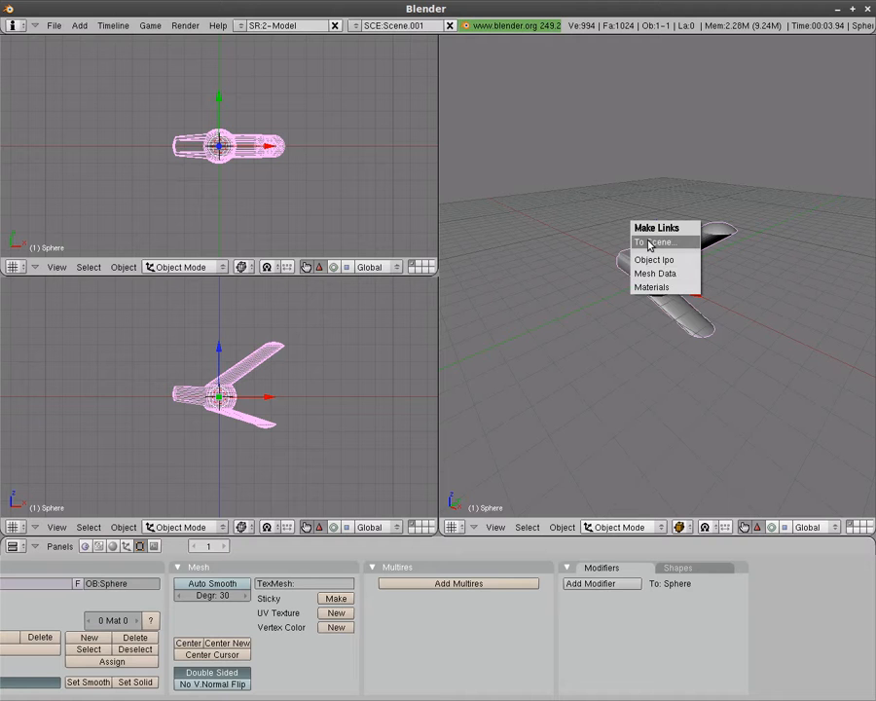
pyautogui.moveTo(654, 249)
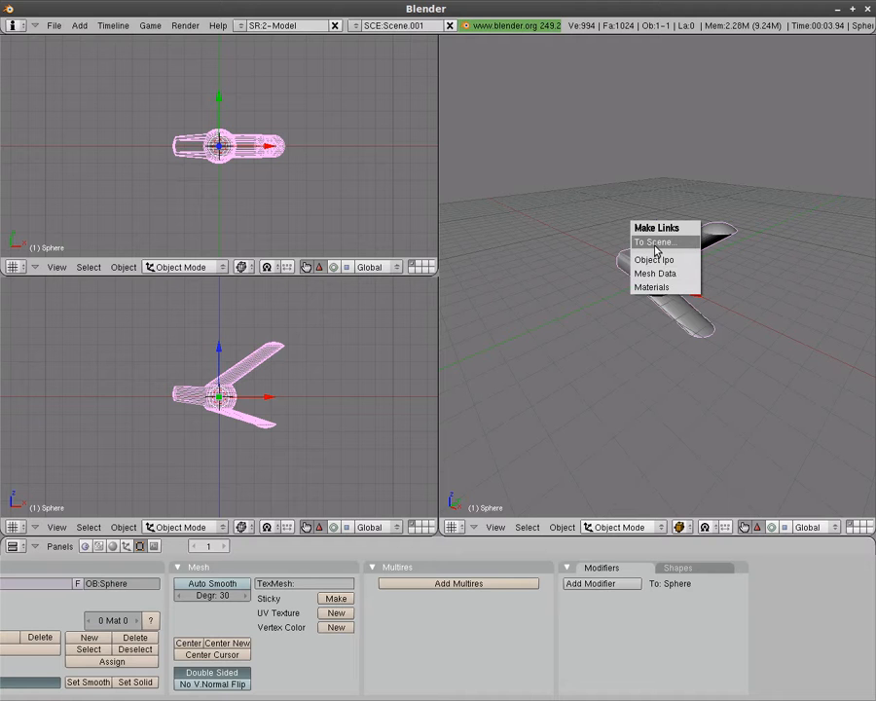
pyautogui.click(656, 243)
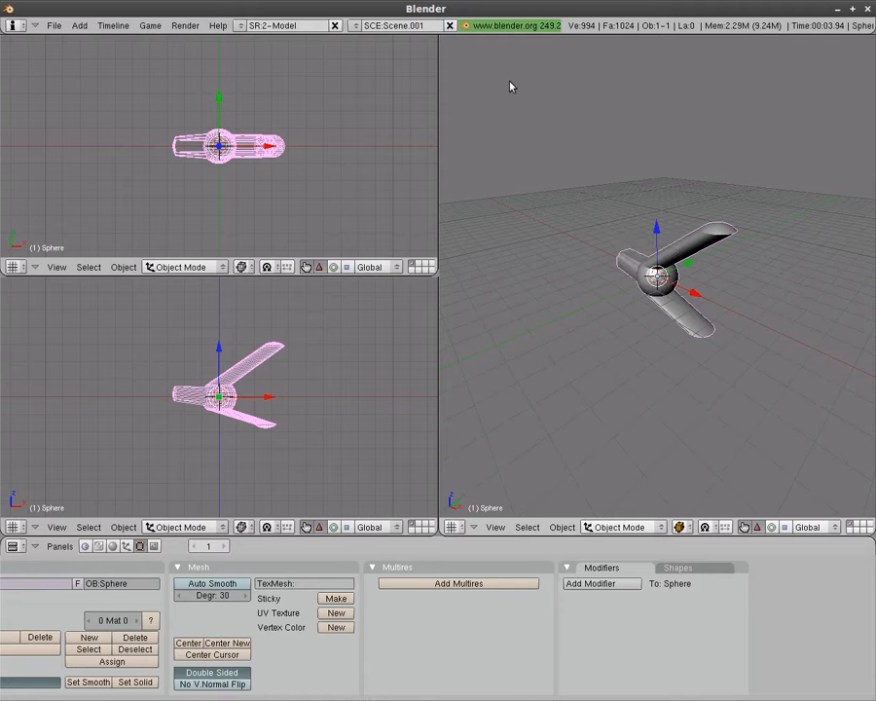
# - Select the linked sphere model in Scene, then return to Scene.001
pyautogui.click(357, 25)
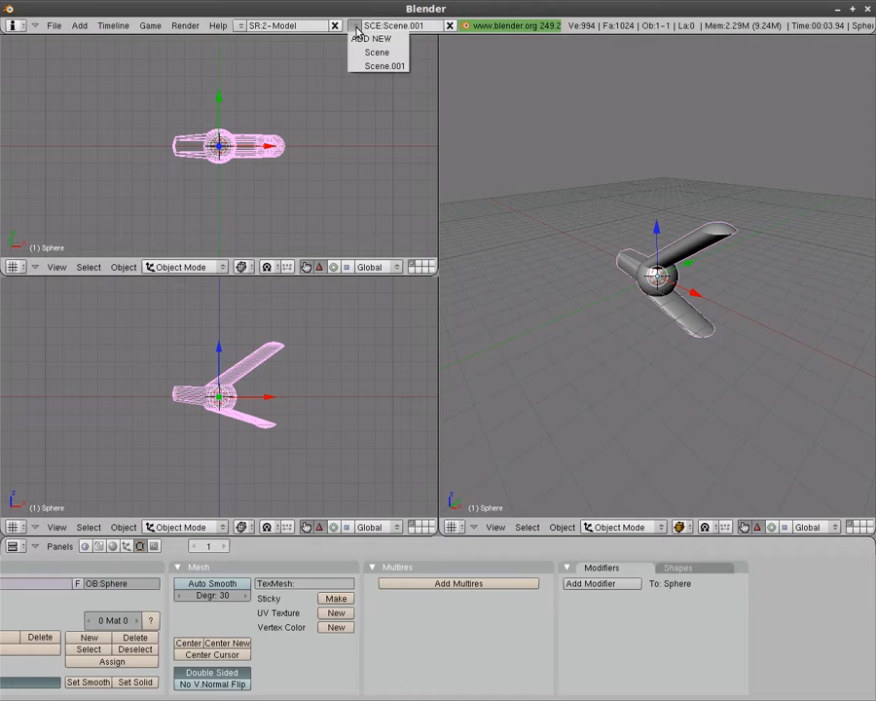
pyautogui.click(377, 52)
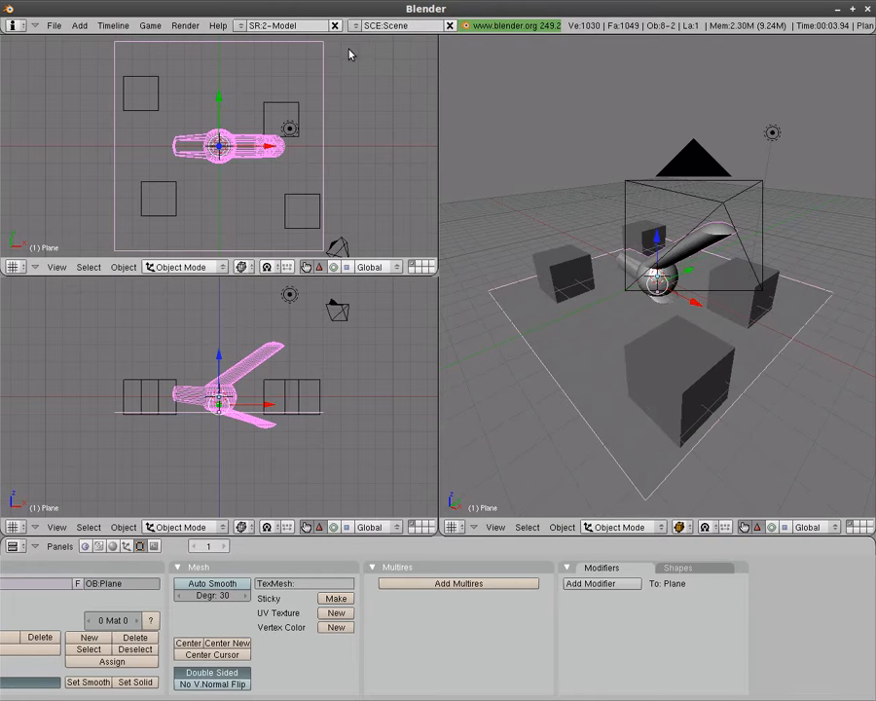
pyautogui.click(224, 146)
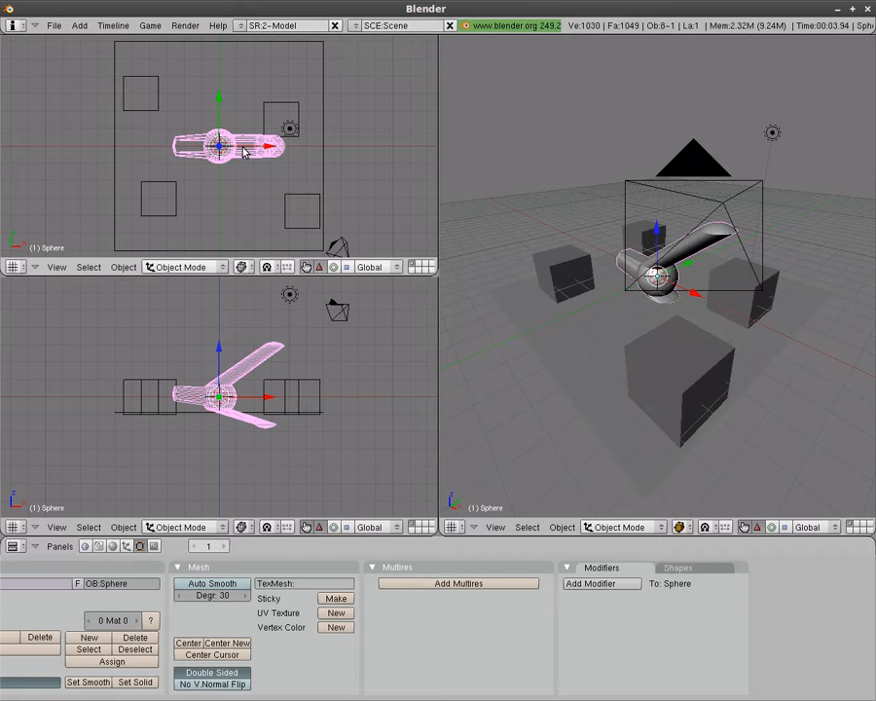
pyautogui.click(350, 25)
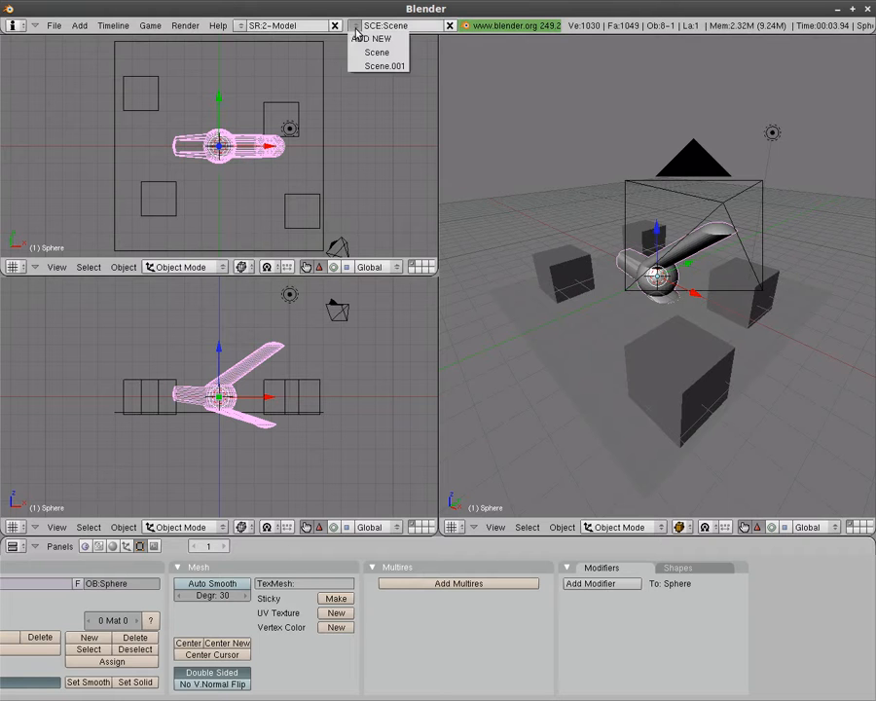
pyautogui.click(396, 65)
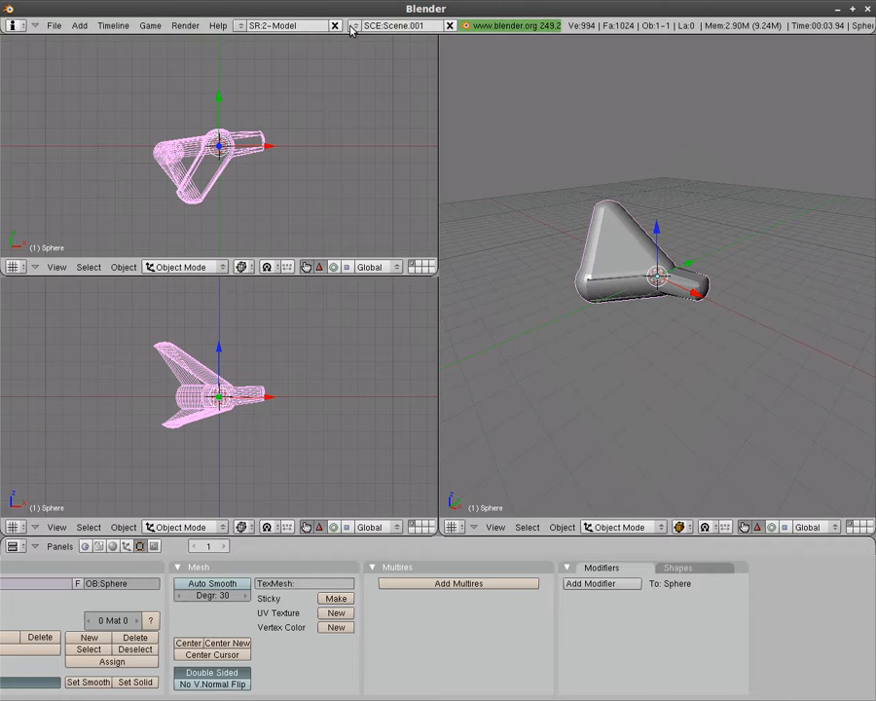
# - Start a new empty scene and add a UV sphere to it
pyautogui.click(399, 26)
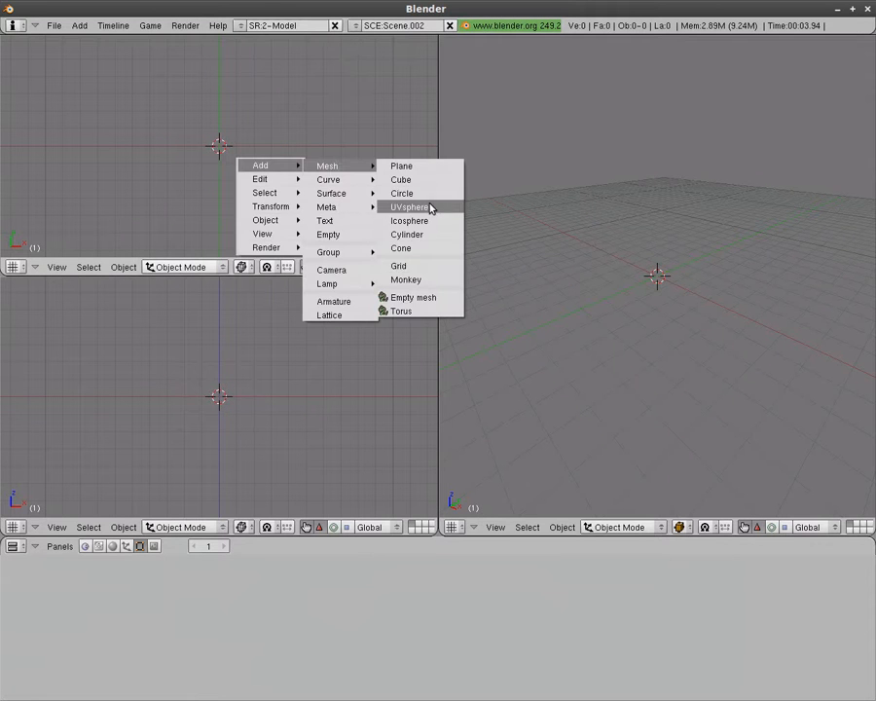
pyautogui.click(408, 206)
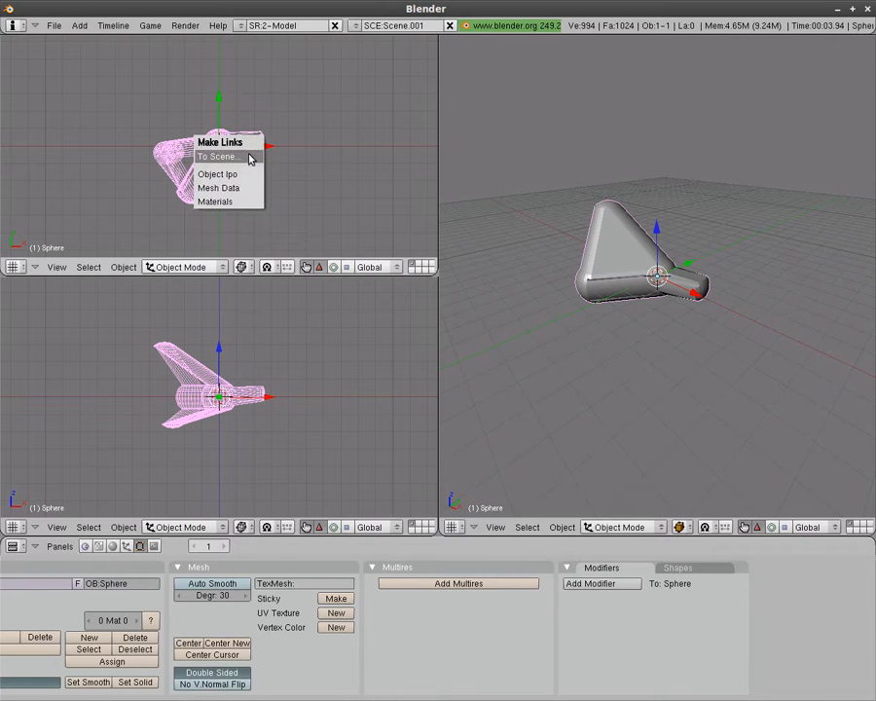
# - Link the wedge model to Scene.002 and switch to that five-sphere scene
pyautogui.click(219, 157)
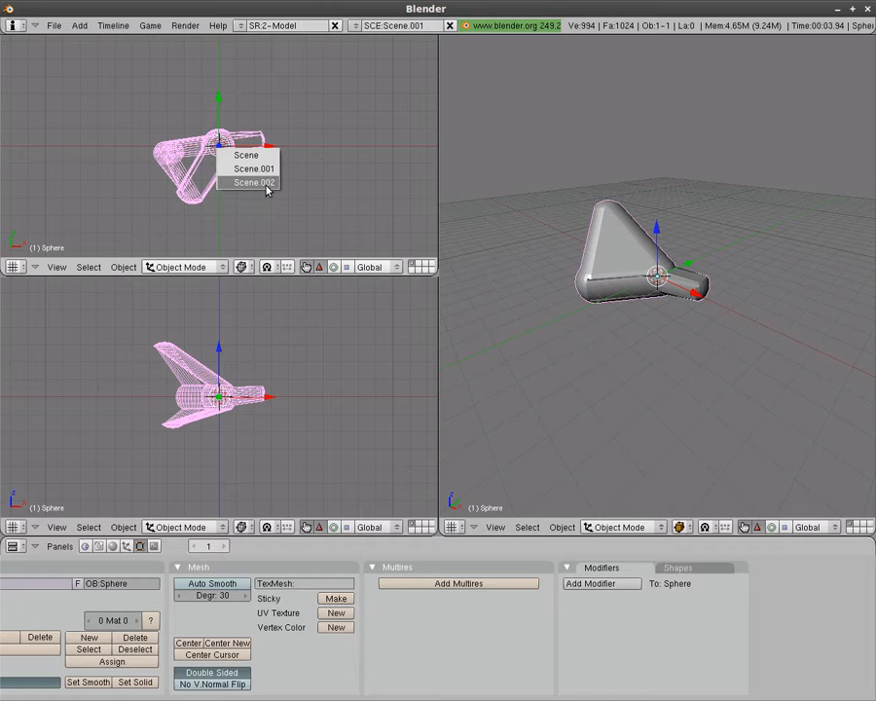
pyautogui.click(396, 25)
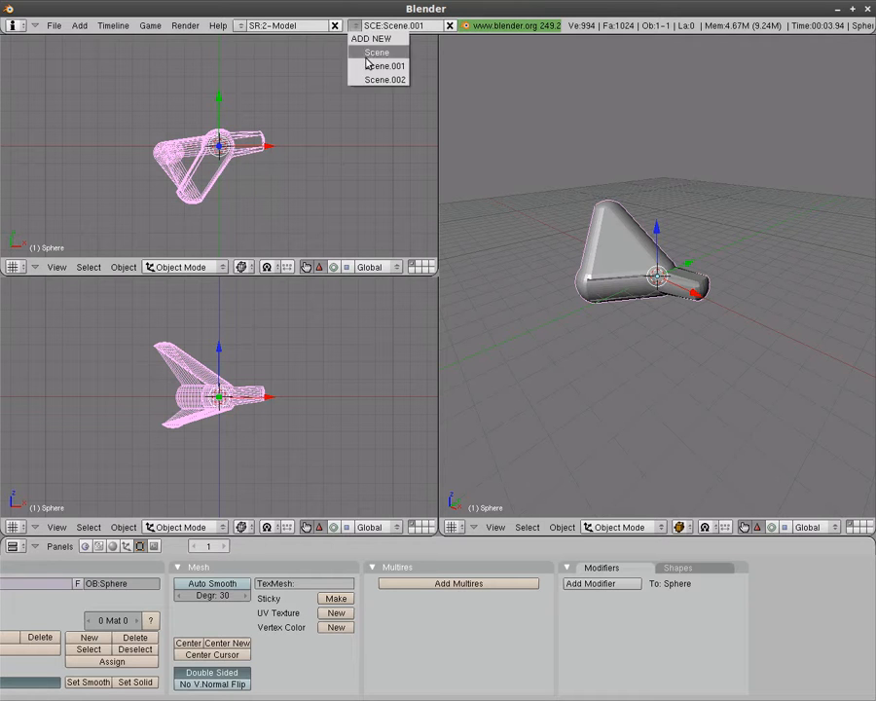
pyautogui.click(383, 79)
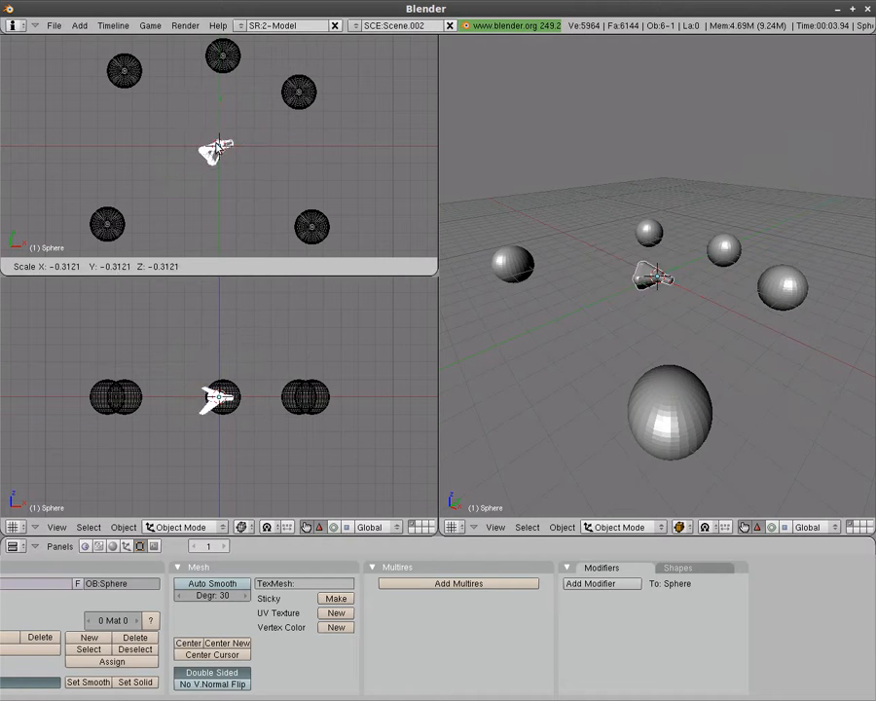
pyautogui.click(394, 26)
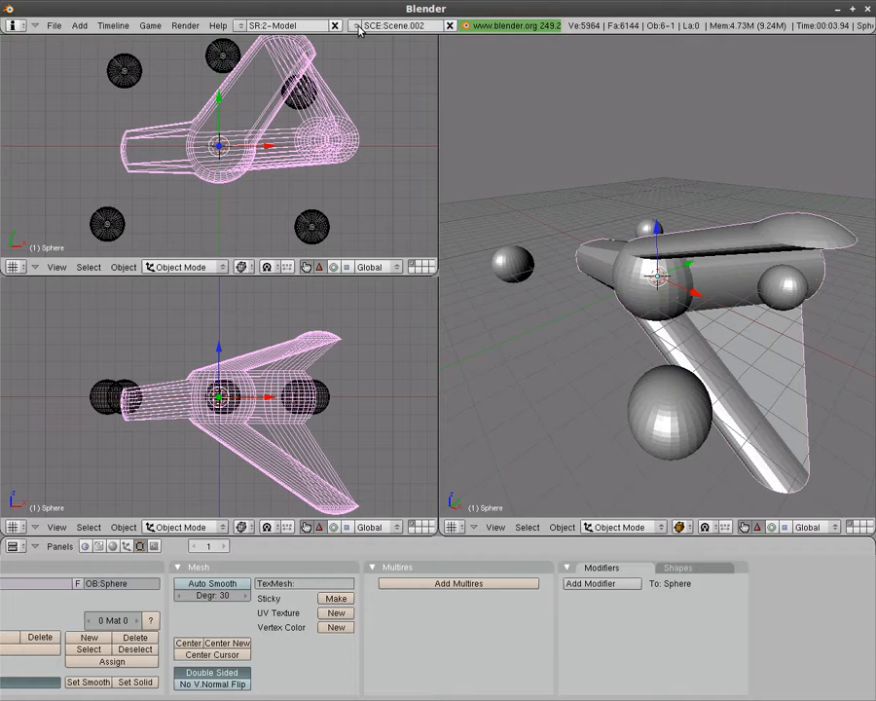
# - Open the scene list to leave the five-sphere scene
pyautogui.click(390, 25)
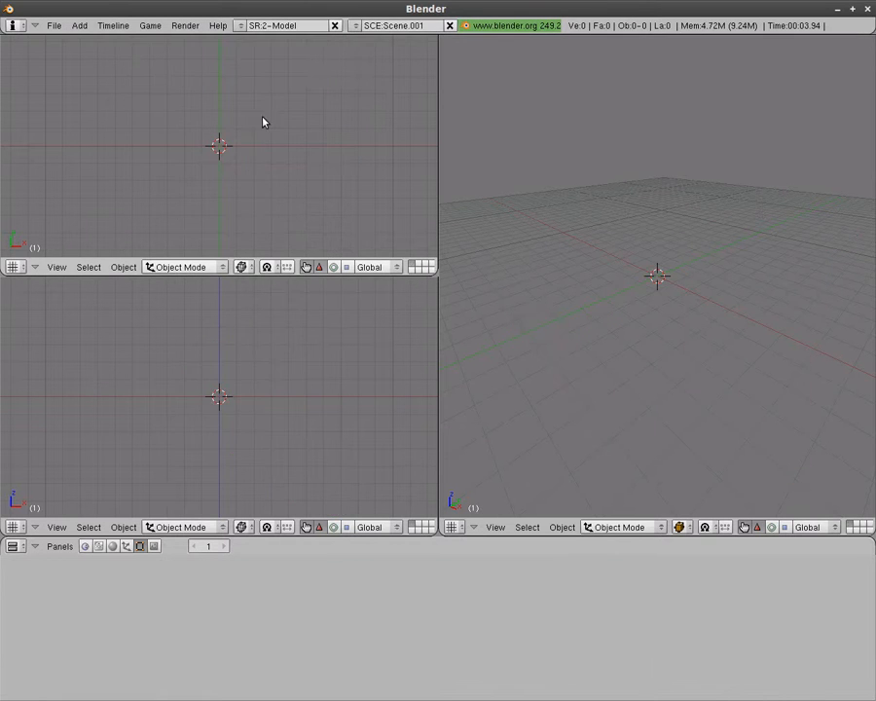
pyautogui.moveTo(354, 25)
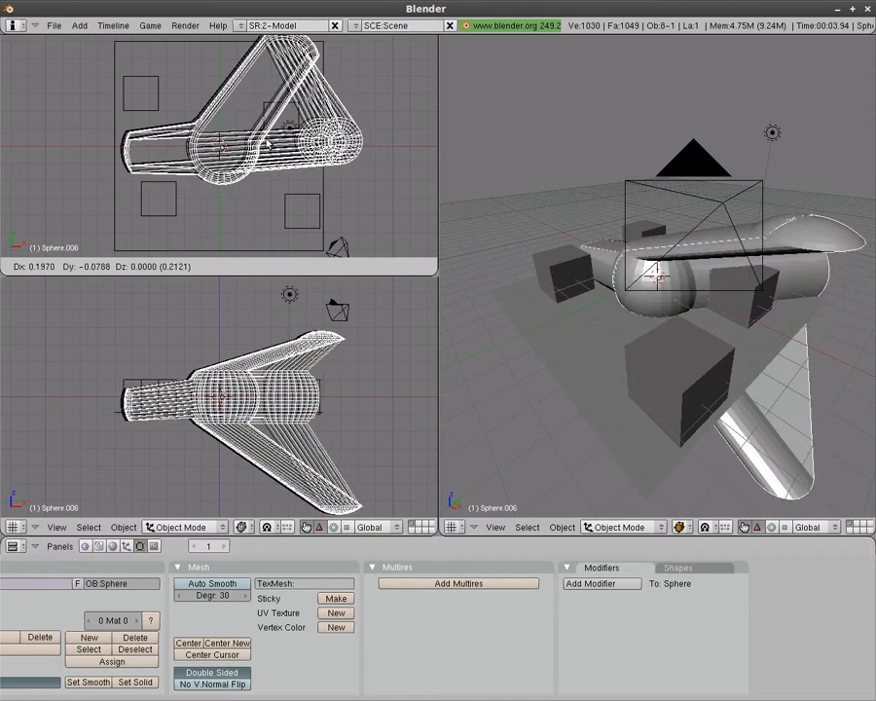
# - Drop the Shift+D duplicate of the model in place among the cubes
pyautogui.click(219, 146)
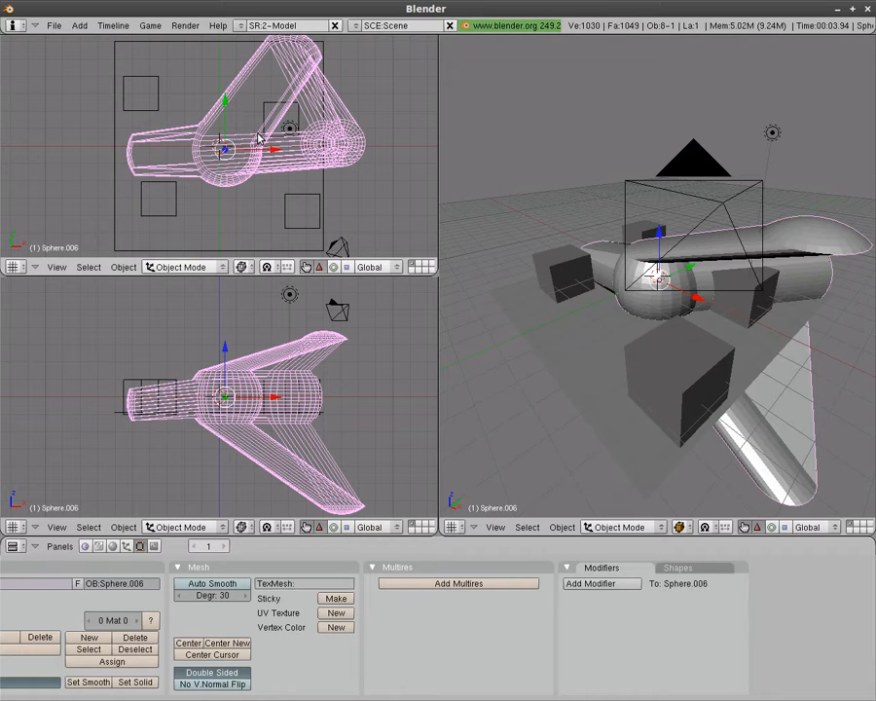
pyautogui.moveTo(361, 344)
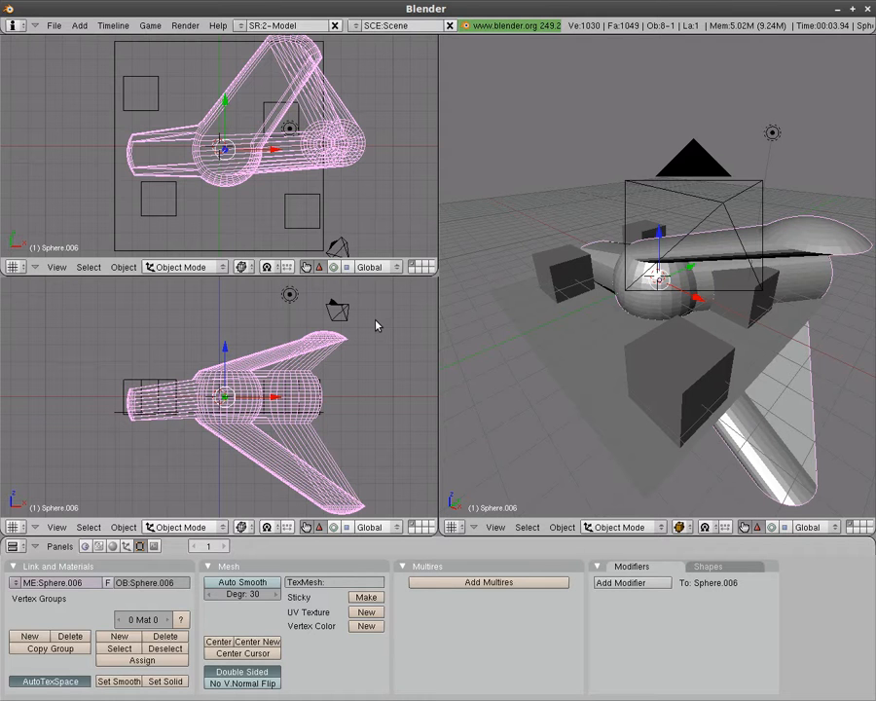
pyautogui.moveTo(300, 295)
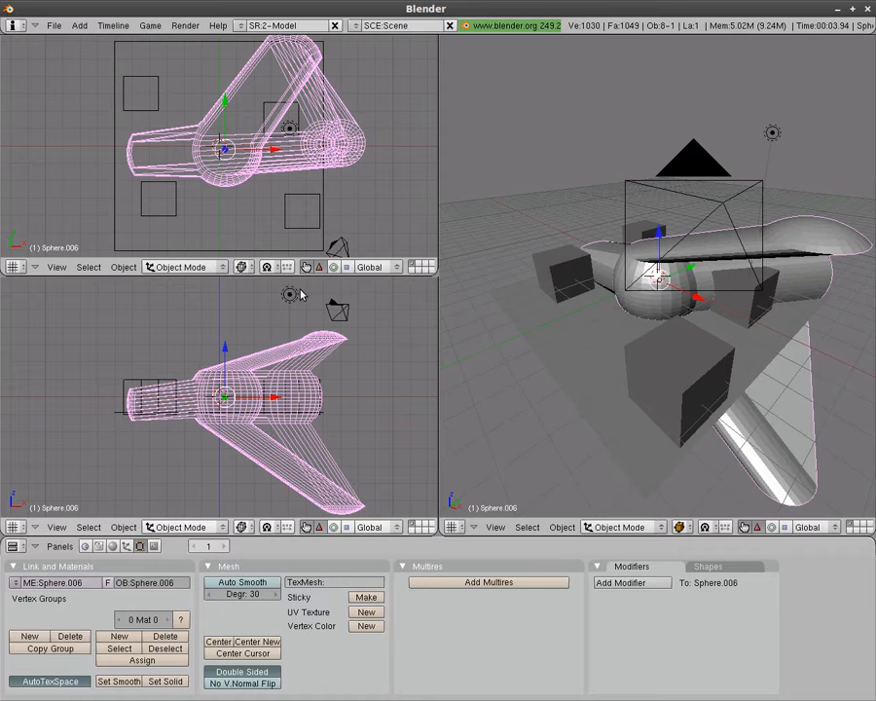